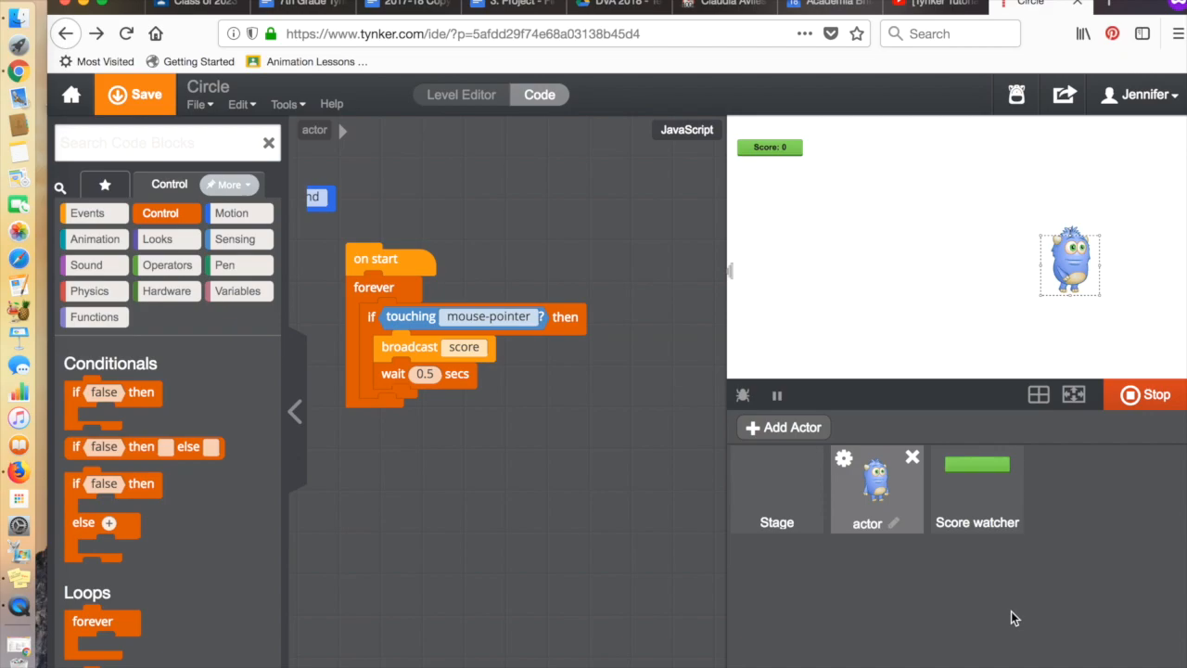
{"action": "mouse_move", "coordinate": [1021, 538]}
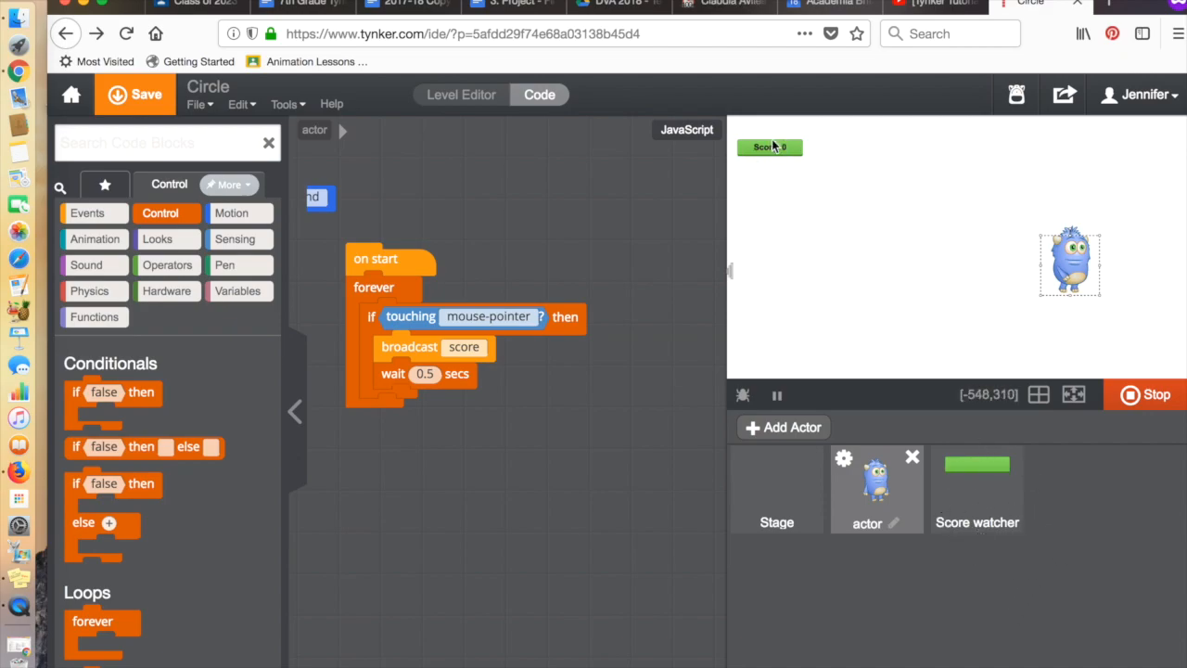
{"action": "mouse_move", "coordinate": [791, 175]}
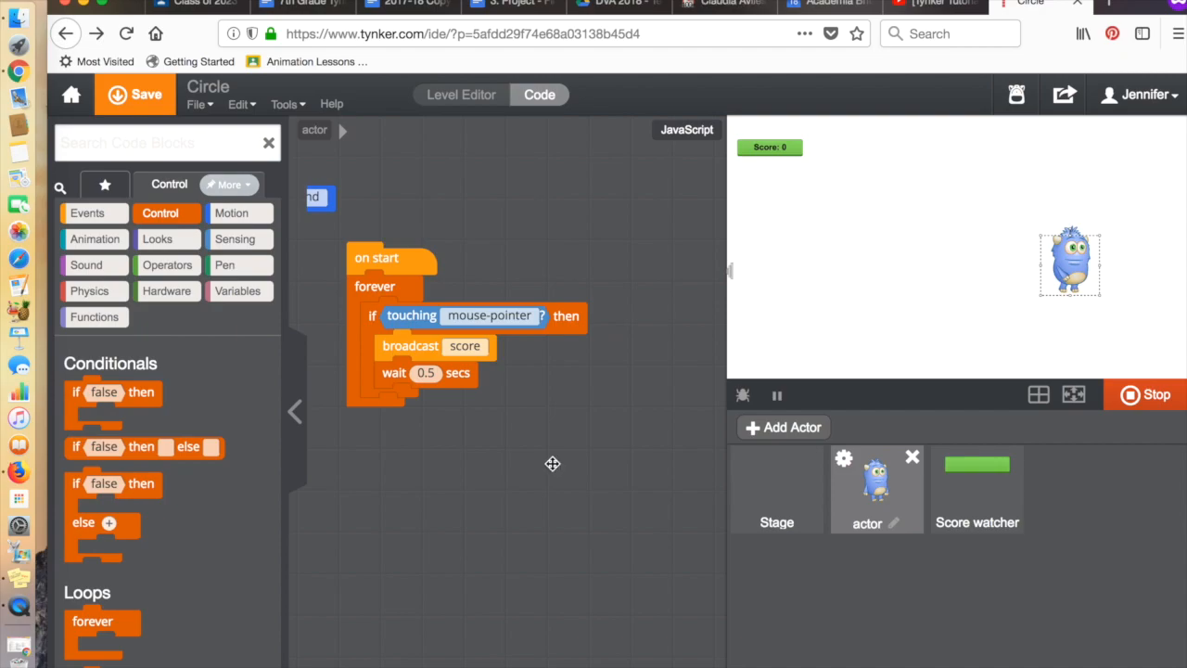
{"action": "mouse_move", "coordinate": [541, 477]}
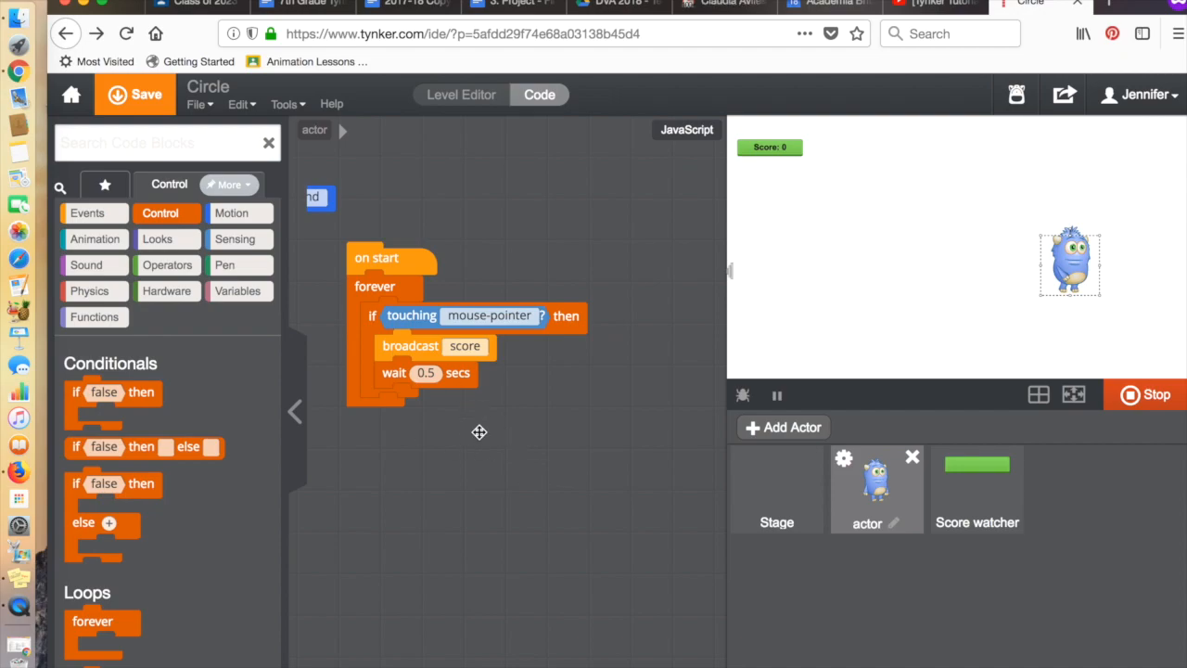
{"action": "mouse_move", "coordinate": [239, 290]}
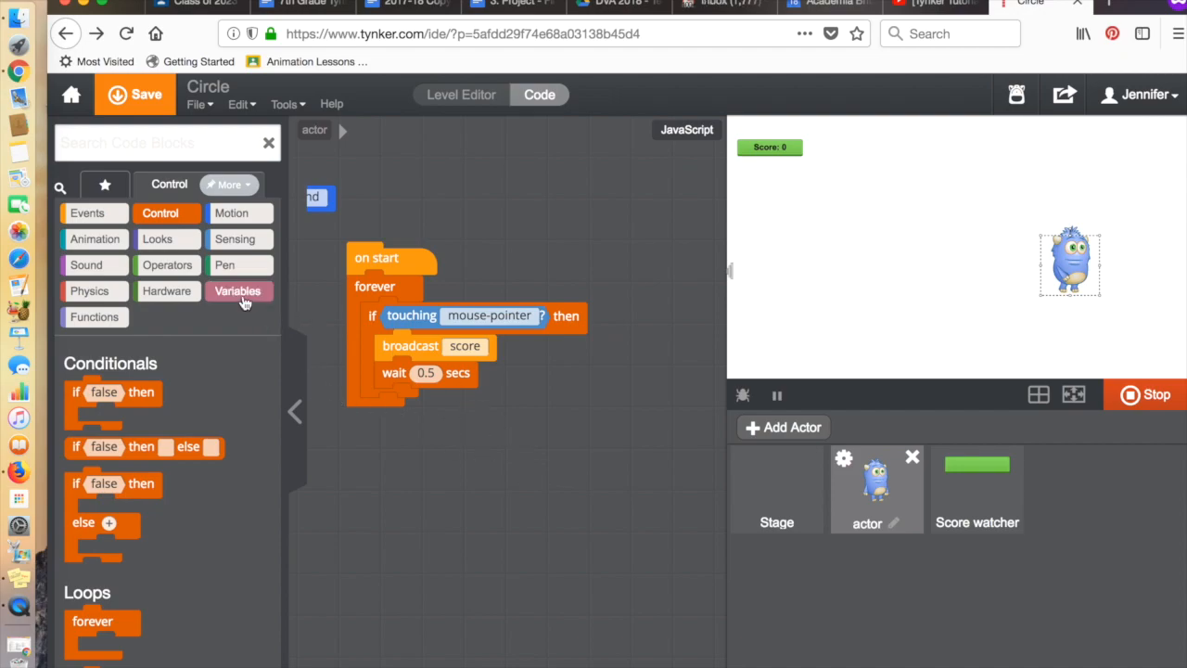
Add a watcher actor showing the points variable from the Variables category
{"action": "left_click", "coordinate": [237, 290]}
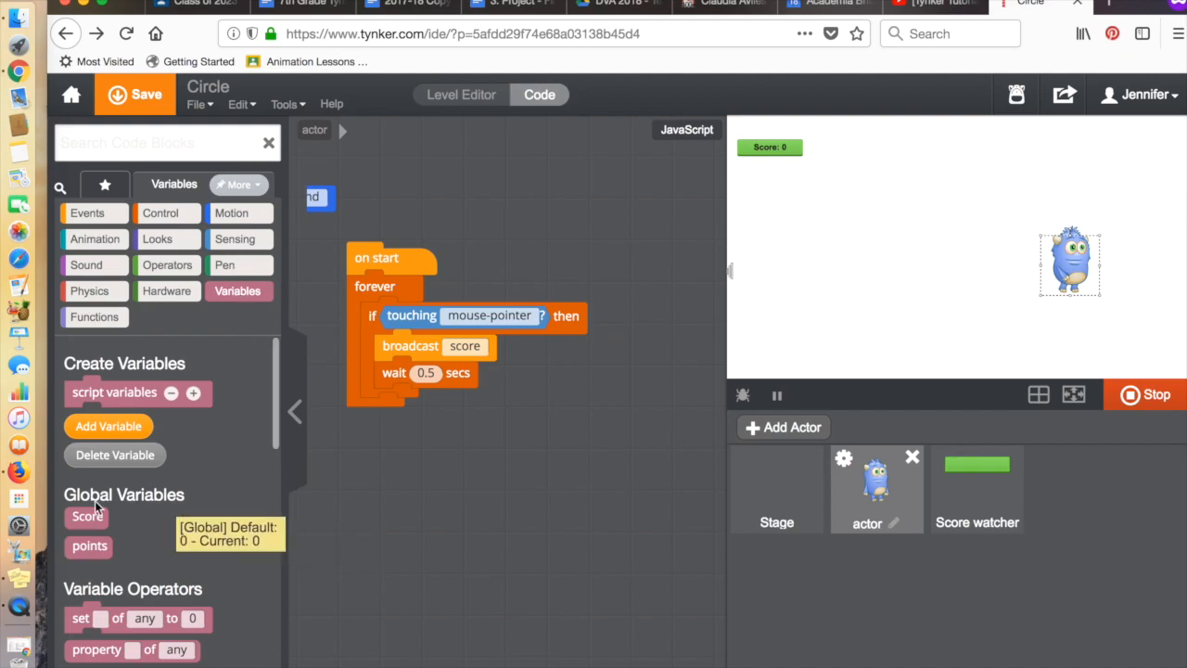
{"action": "mouse_move", "coordinate": [86, 520]}
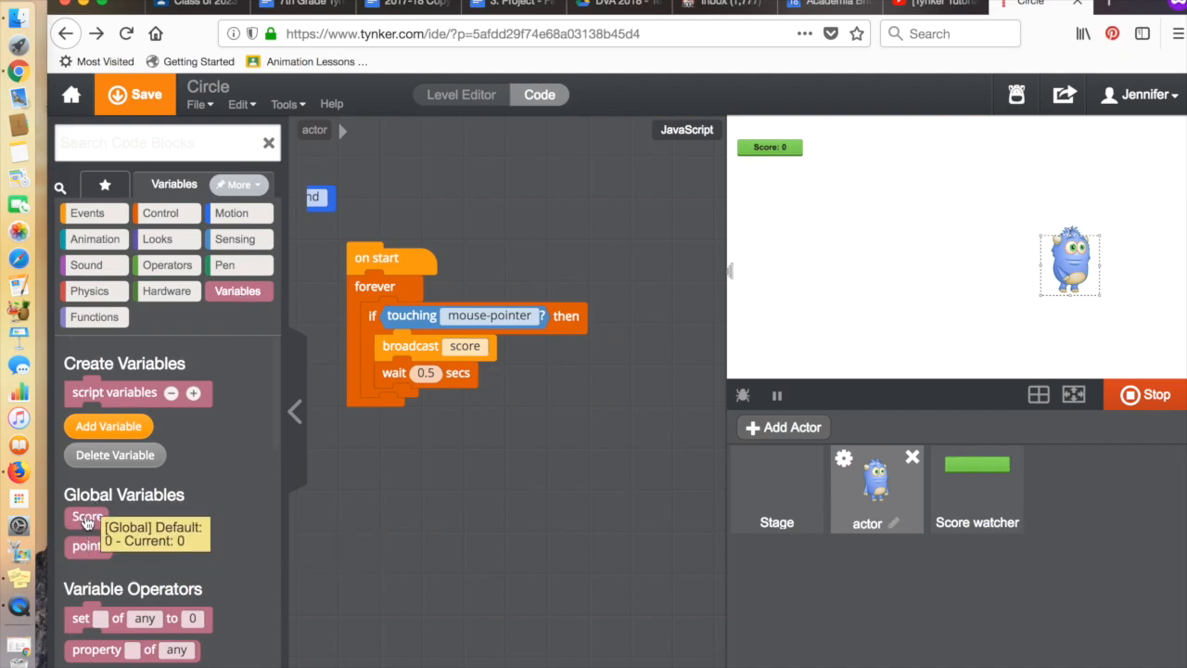
{"action": "left_click", "coordinate": [86, 516]}
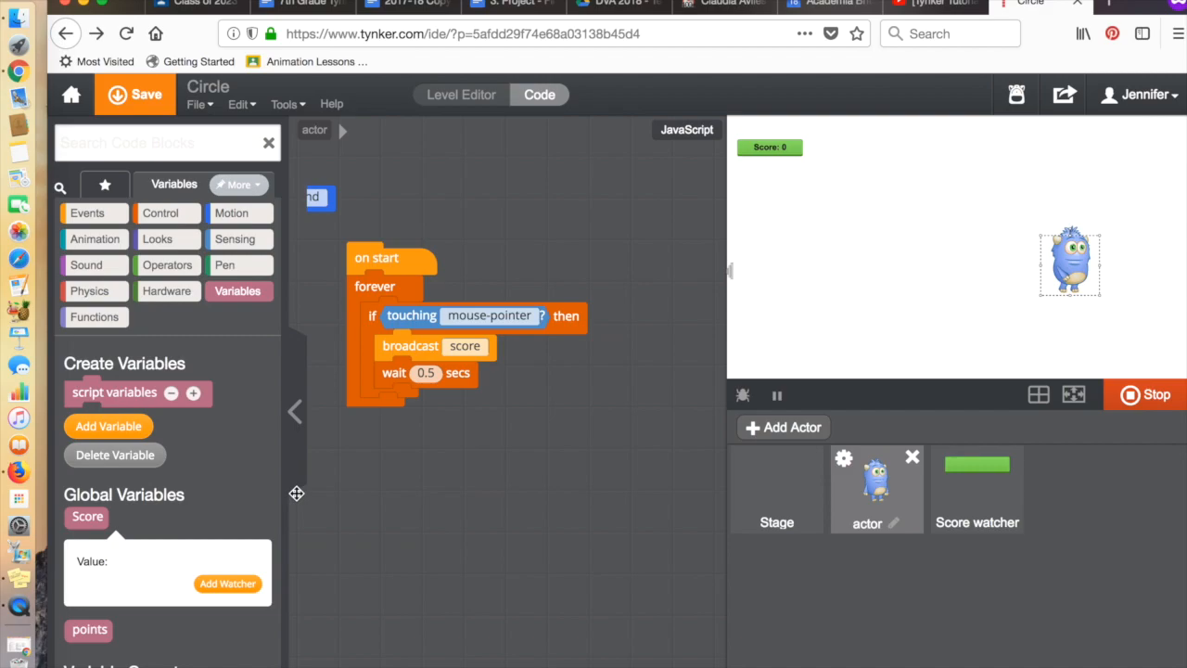
{"action": "mouse_move", "coordinate": [228, 585]}
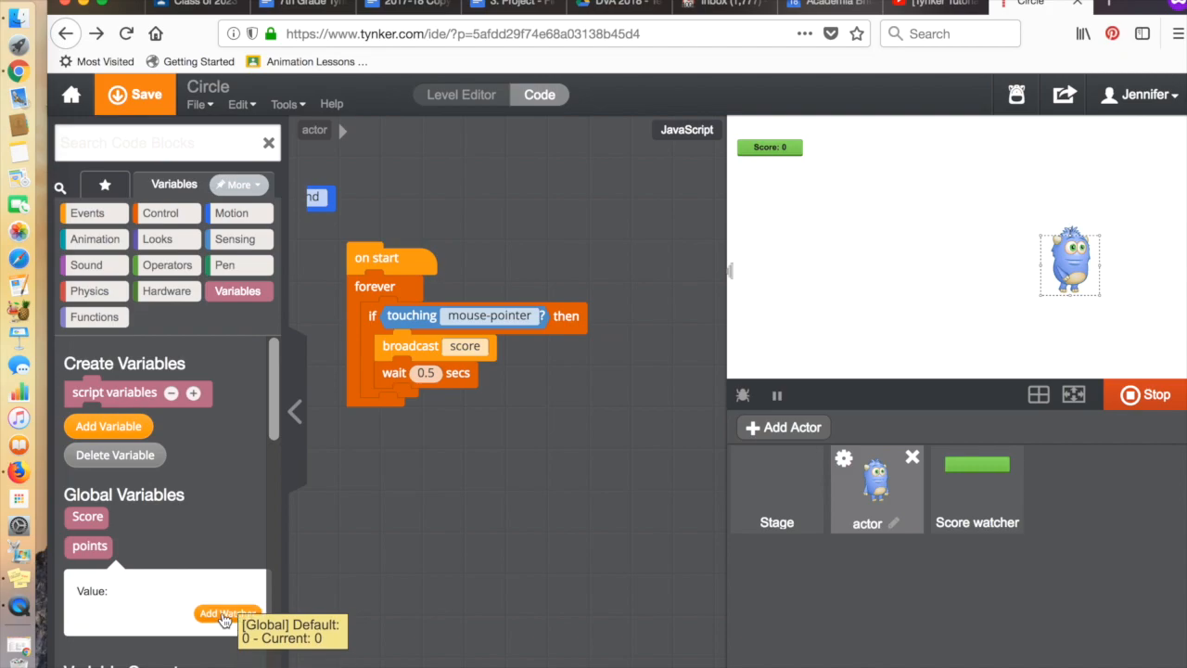
{"action": "left_click", "coordinate": [222, 612]}
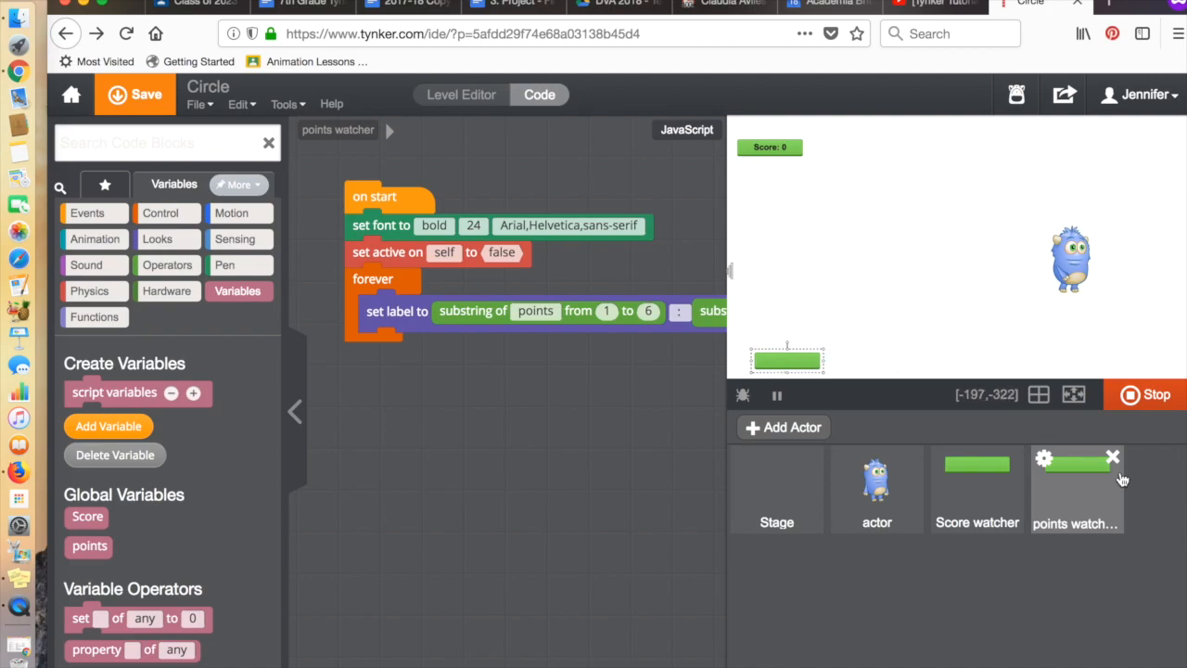
Delete the points watcher actor and move the broadcast script below the movement script
{"action": "left_click", "coordinate": [1114, 457]}
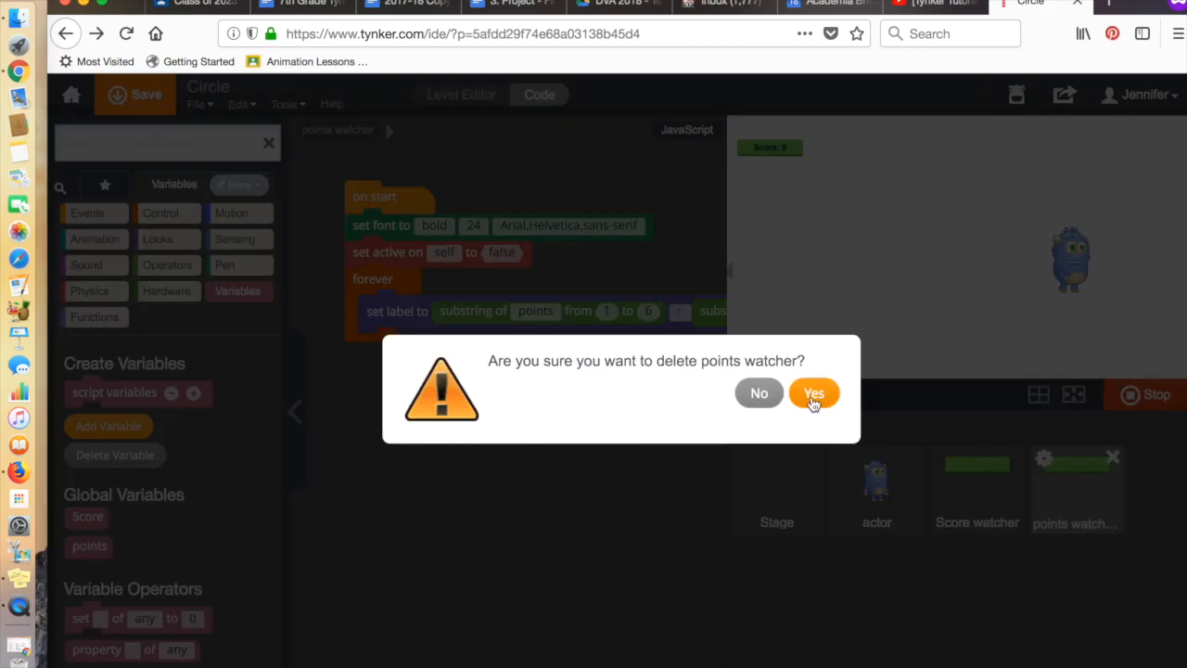
{"action": "left_click", "coordinate": [813, 392]}
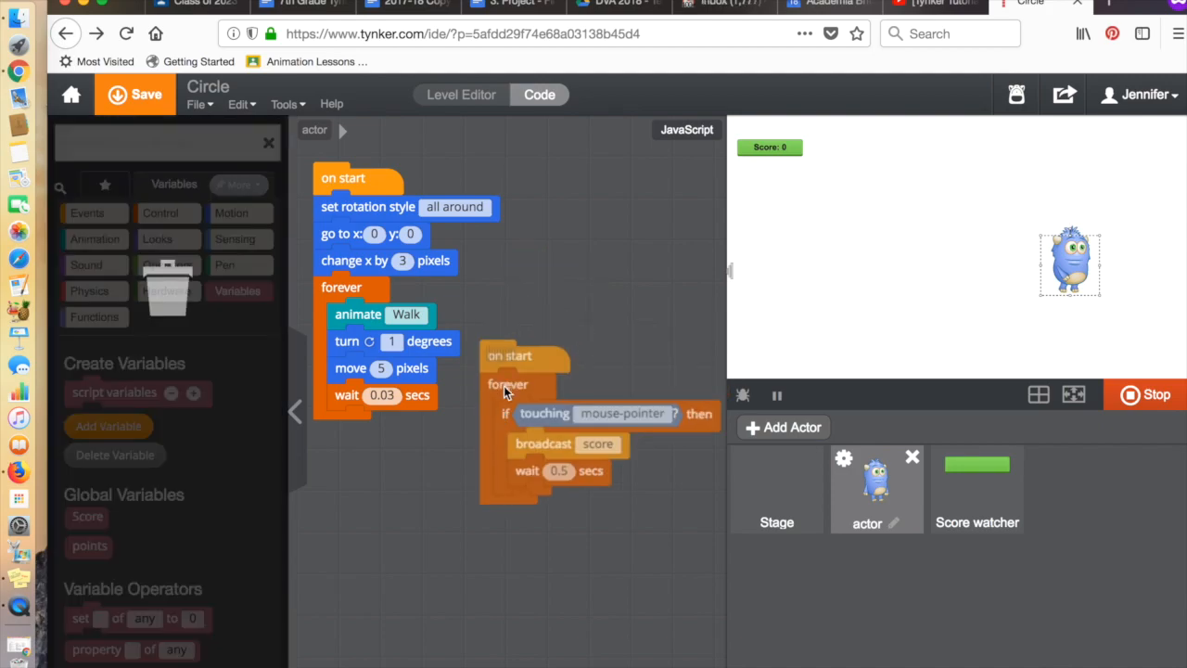
{"action": "left_click_drag", "start_coordinate": [509, 355], "coordinate": [419, 467]}
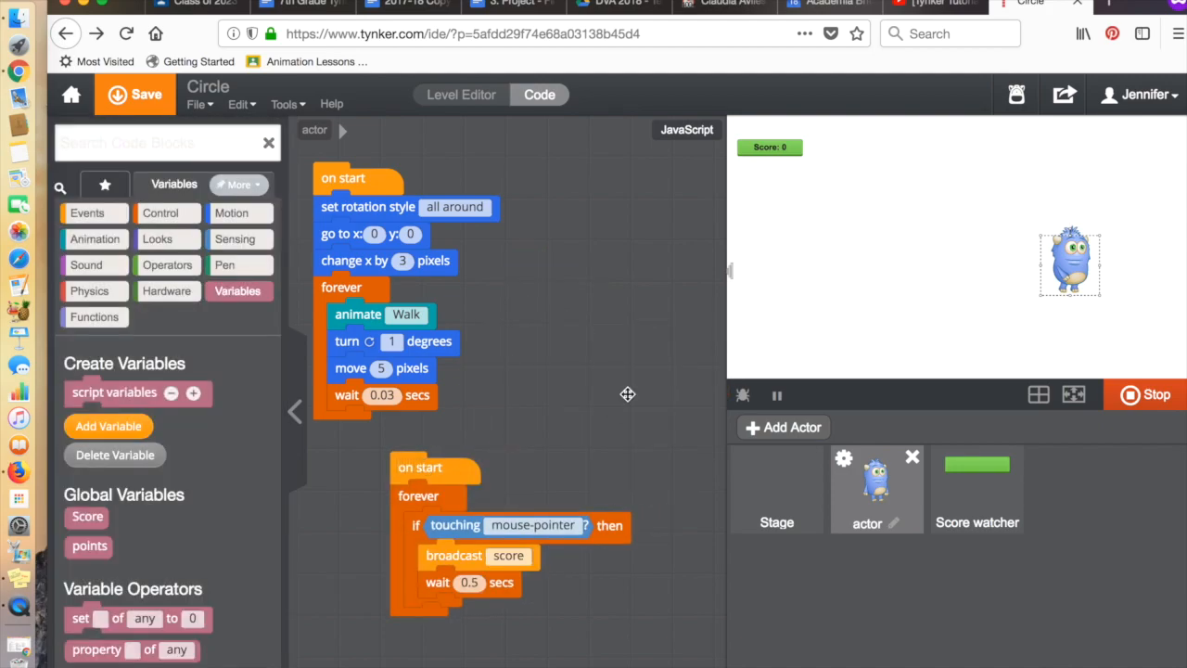
{"action": "mouse_move", "coordinate": [640, 393]}
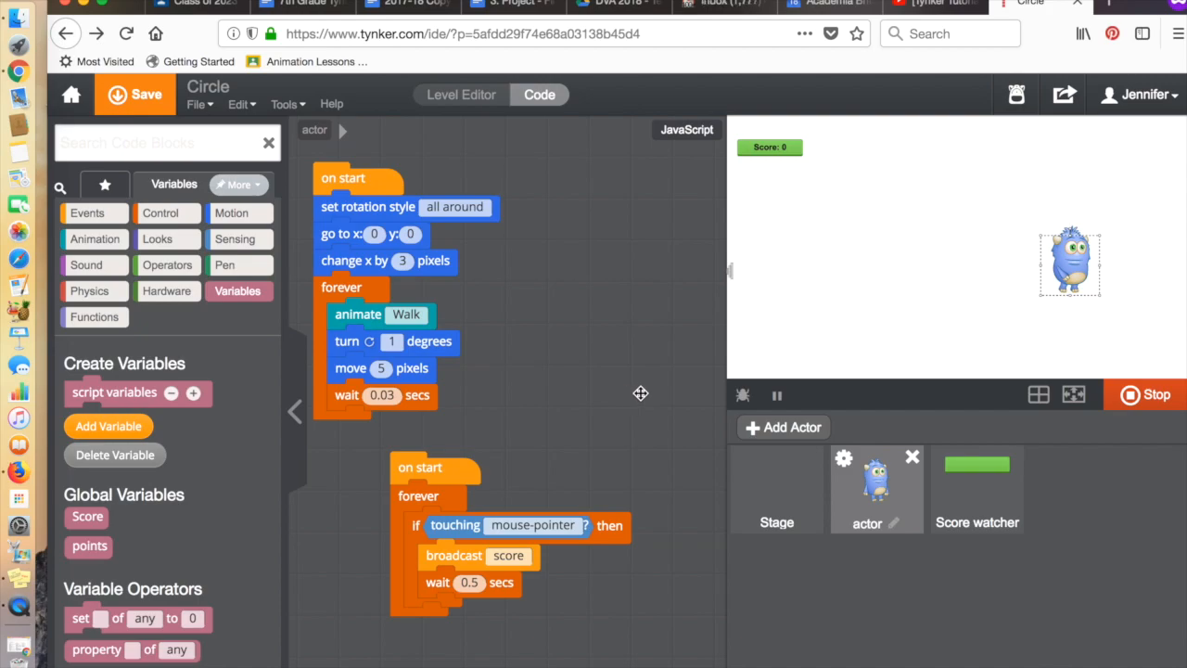
{"action": "mouse_move", "coordinate": [984, 477]}
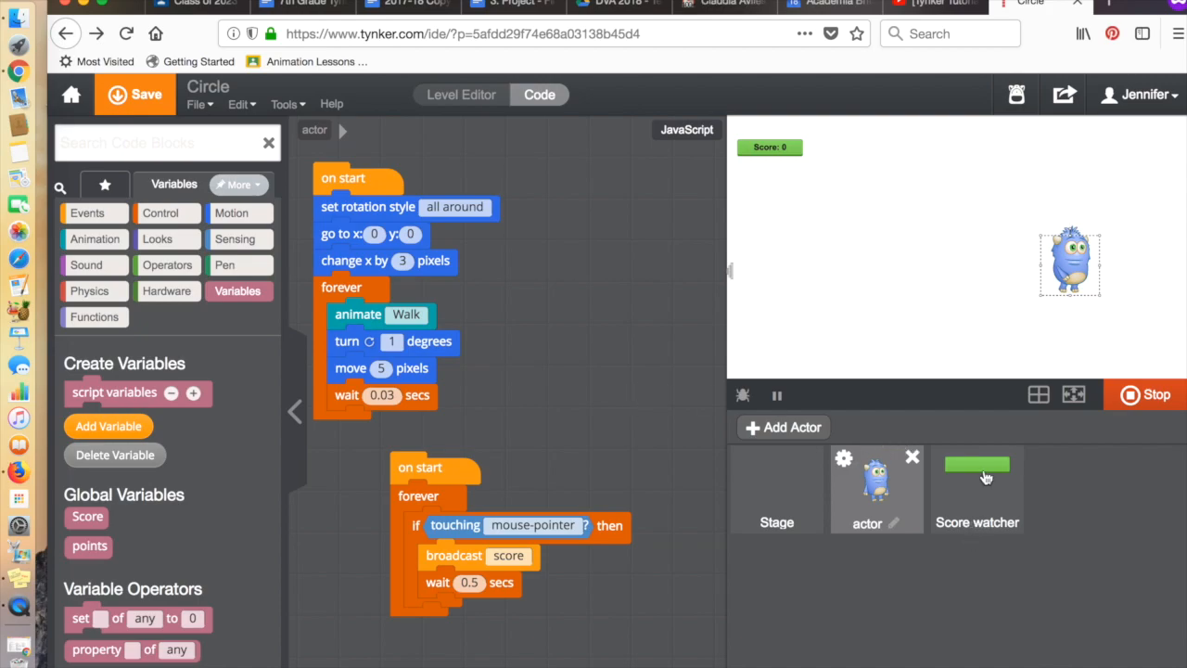
Select the Score watcher actor to view its when-receive-score, change Score by 1 script
{"action": "left_click", "coordinate": [977, 490]}
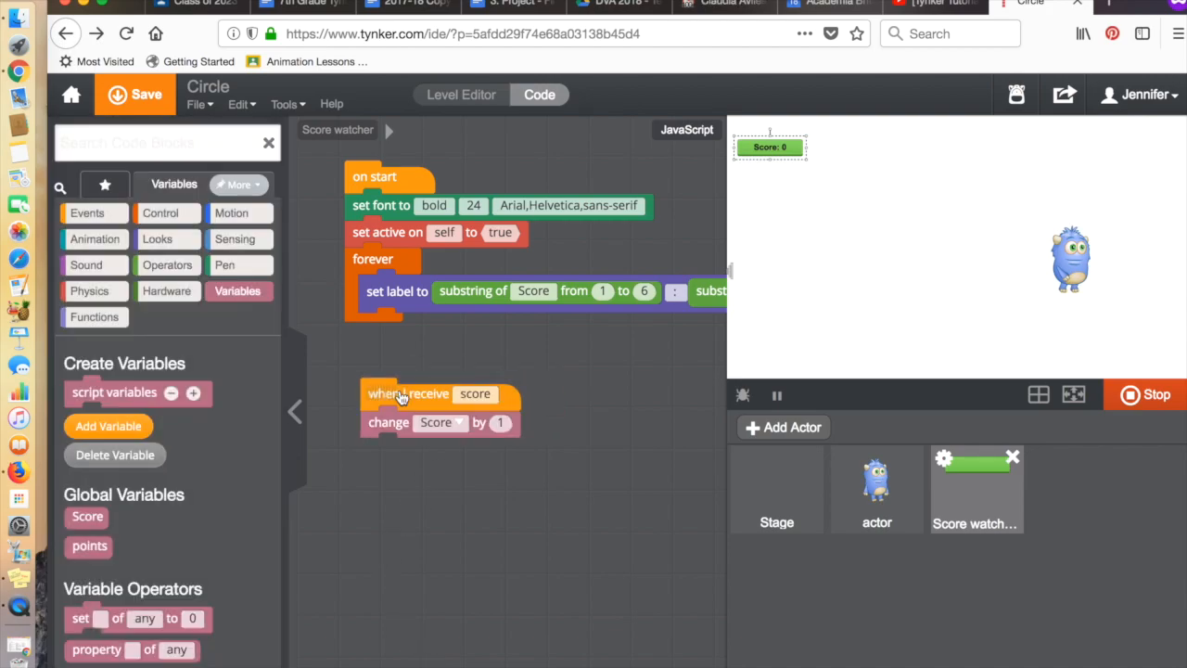
{"action": "mouse_move", "coordinate": [436, 190]}
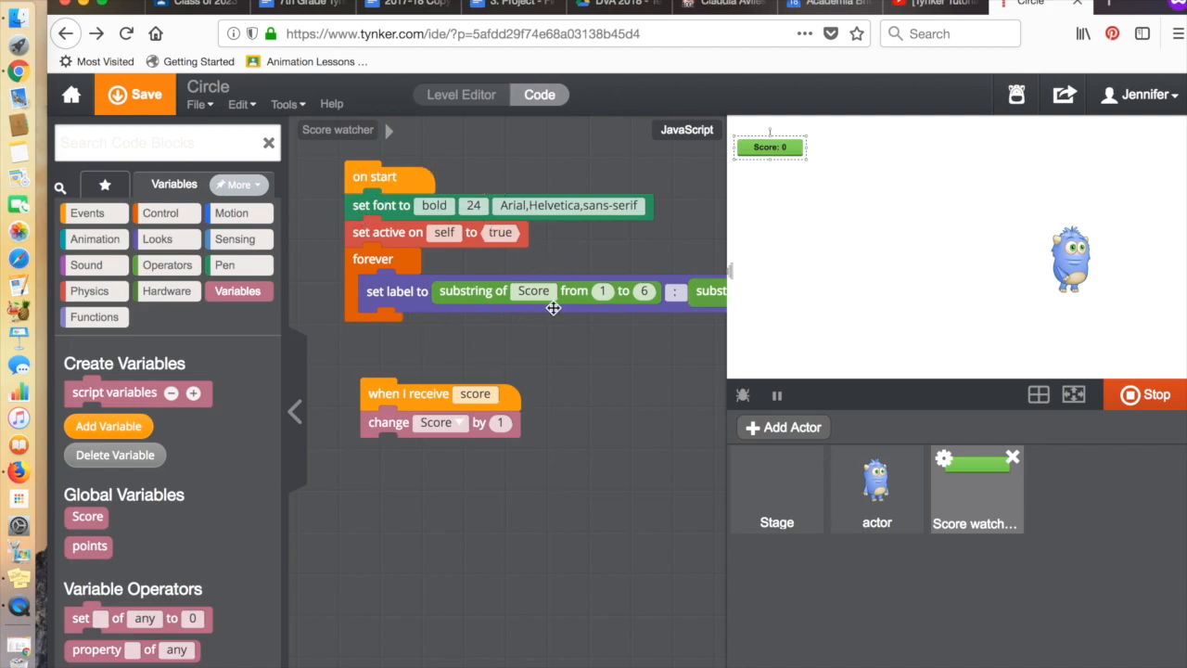
{"action": "mouse_move", "coordinate": [446, 337]}
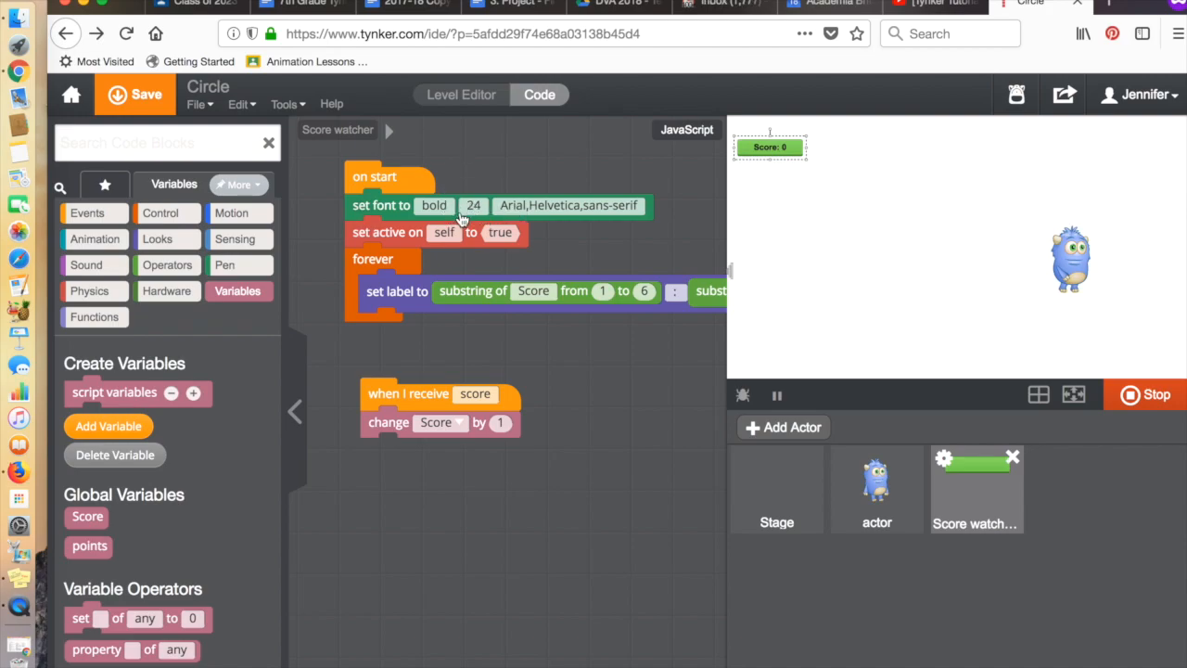
{"action": "mouse_move", "coordinate": [512, 299]}
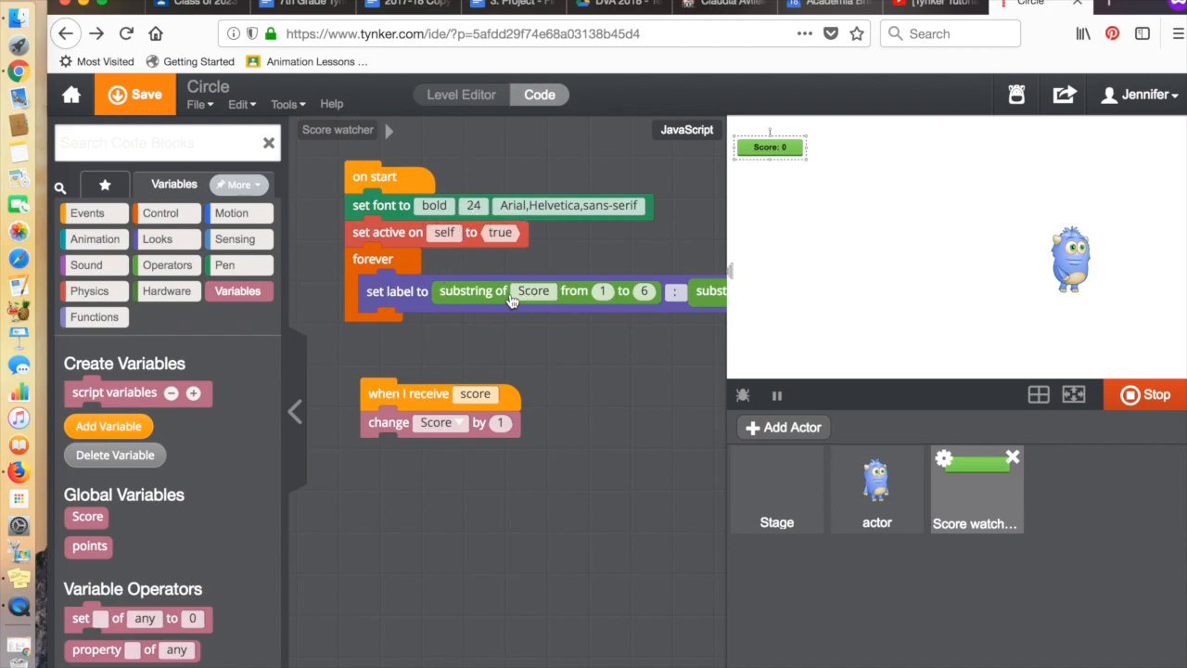
{"action": "mouse_move", "coordinate": [402, 340]}
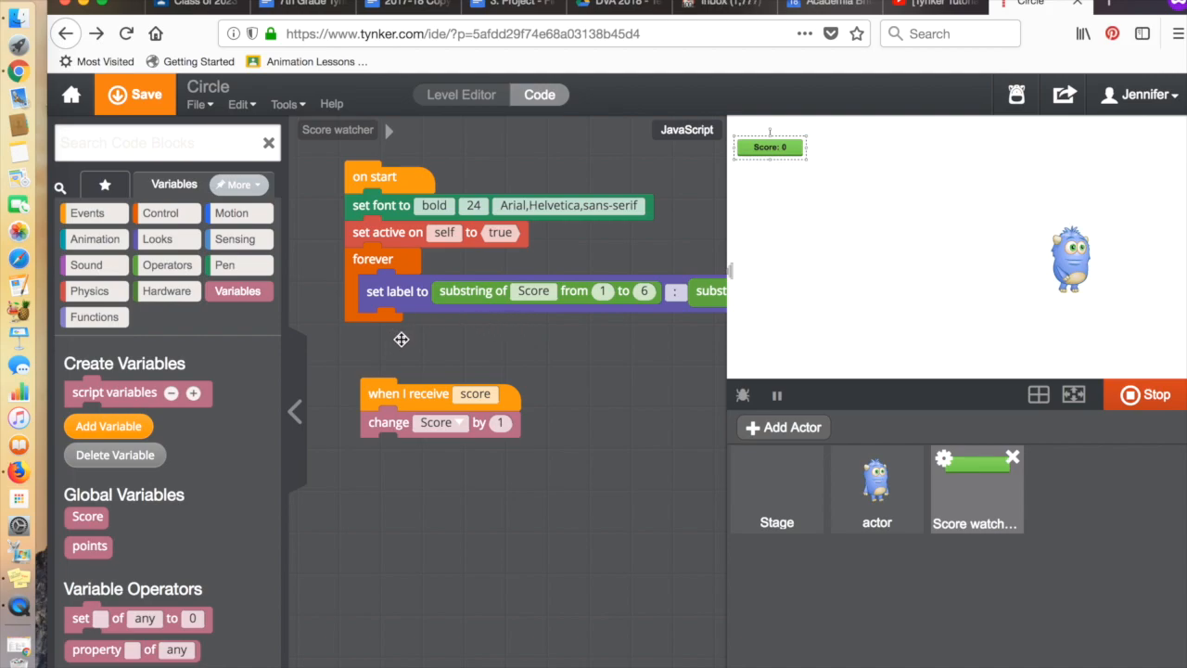
{"action": "mouse_move", "coordinate": [431, 438]}
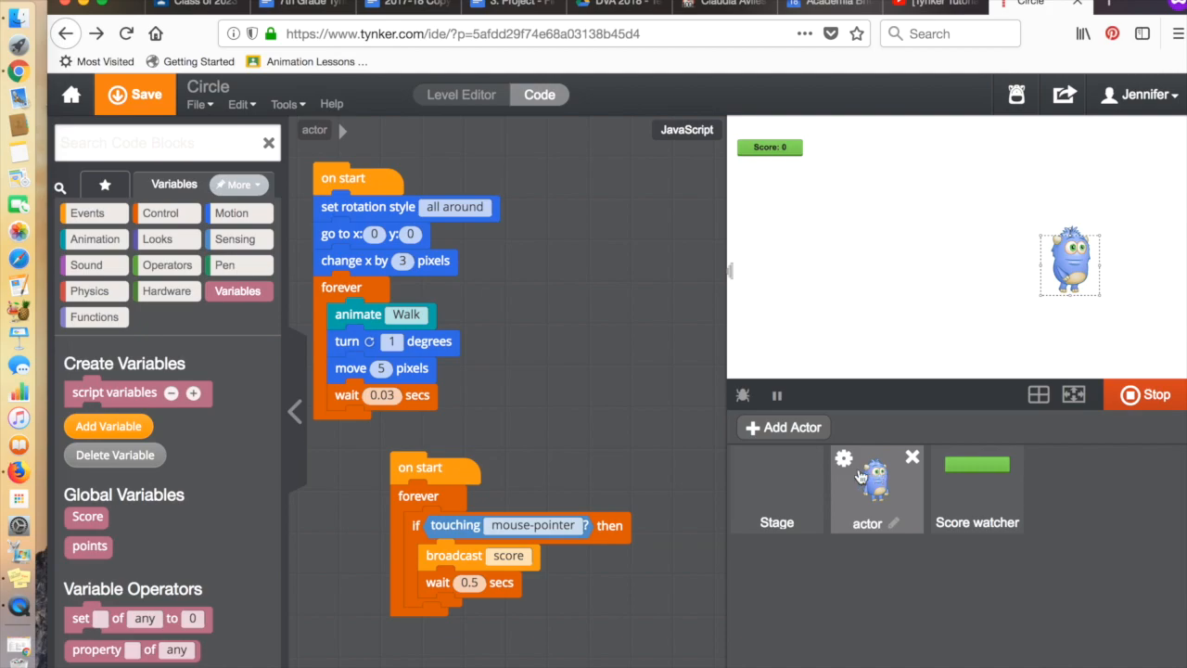
{"action": "mouse_move", "coordinate": [493, 344]}
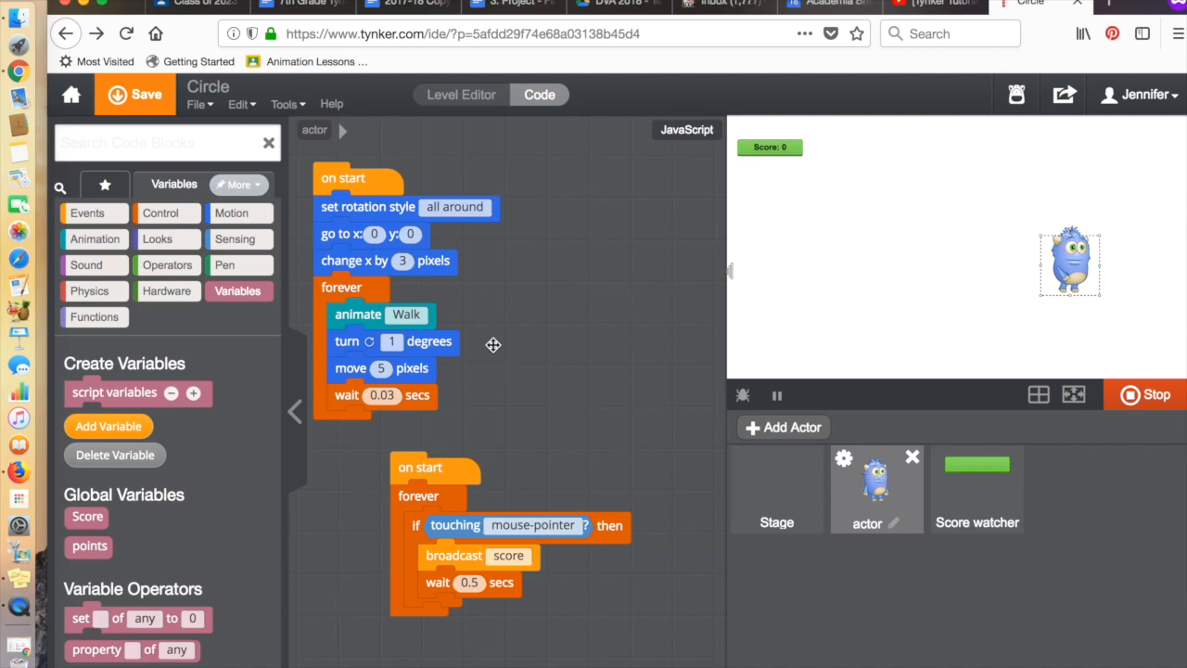
{"action": "mouse_move", "coordinate": [85, 517]}
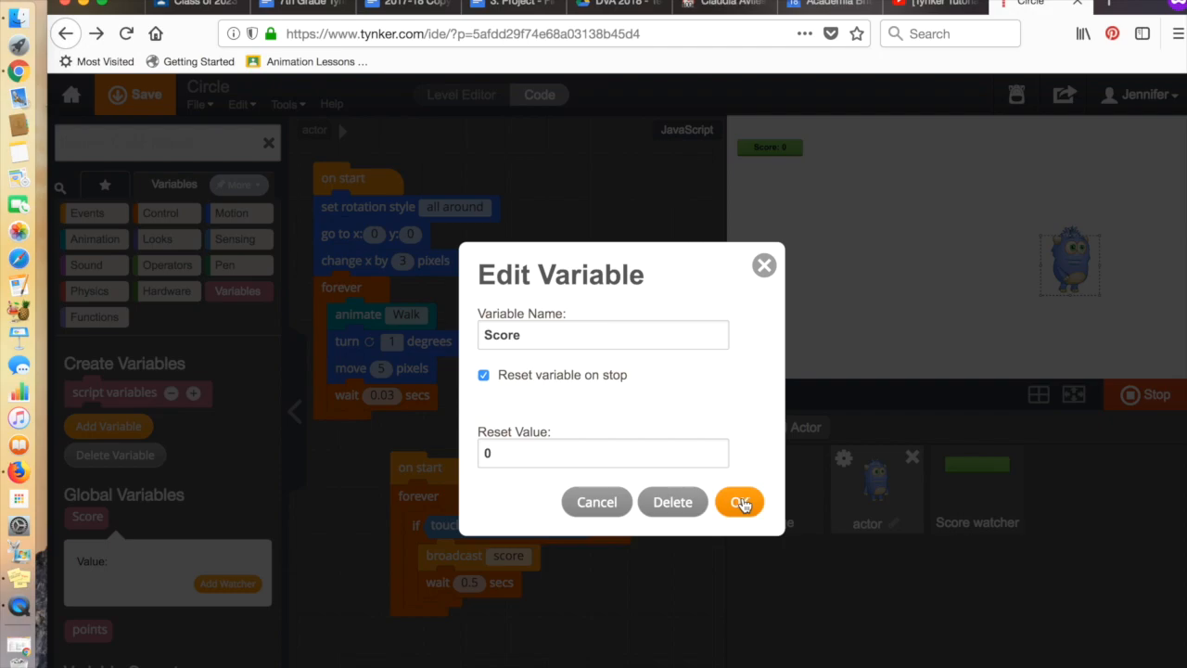
{"action": "mouse_move", "coordinate": [503, 453]}
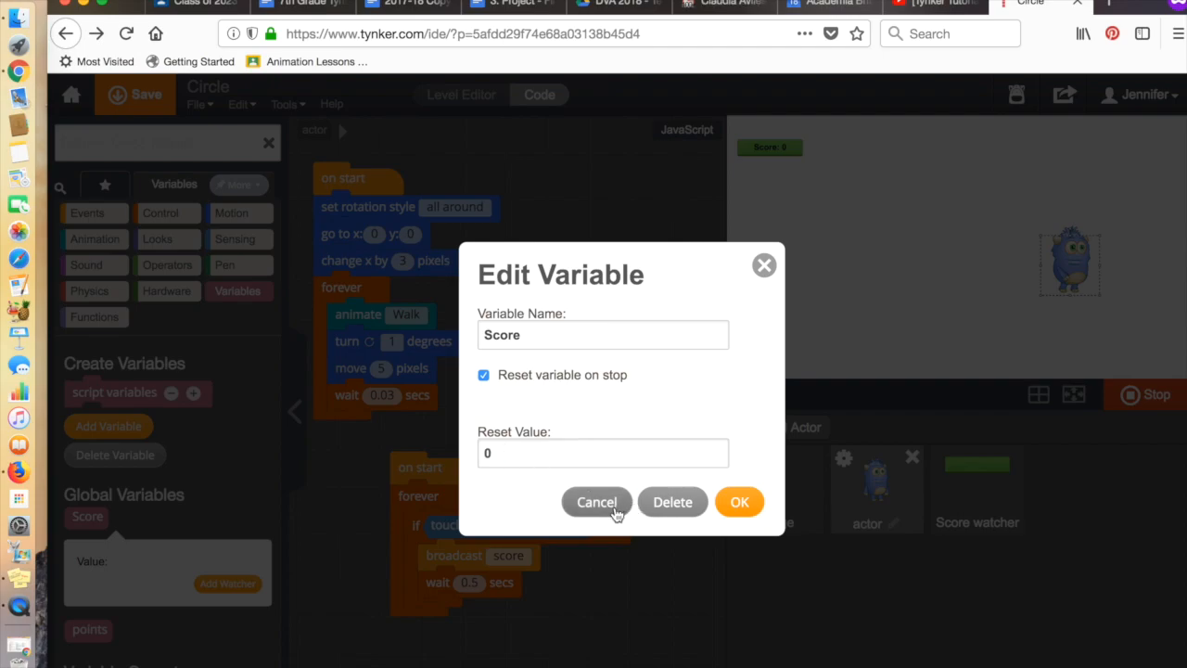
{"action": "left_click", "coordinate": [597, 502]}
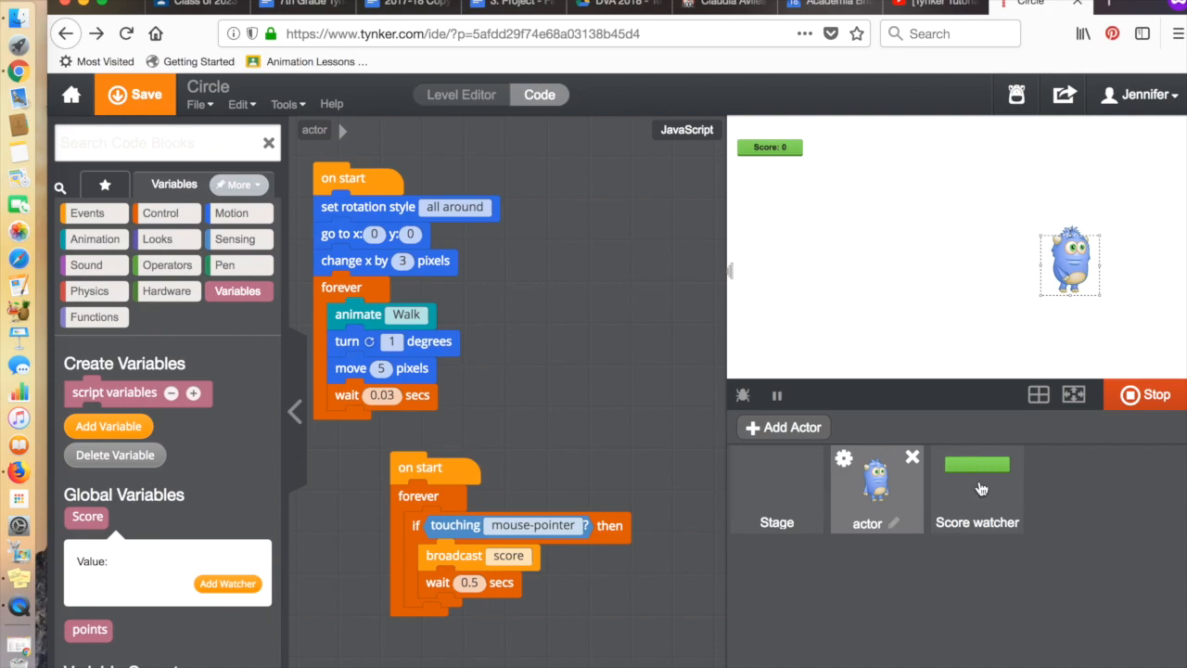
Select the Score watcher, then stop, replay and stop the project after the score reaches 7
{"action": "left_click", "coordinate": [978, 488]}
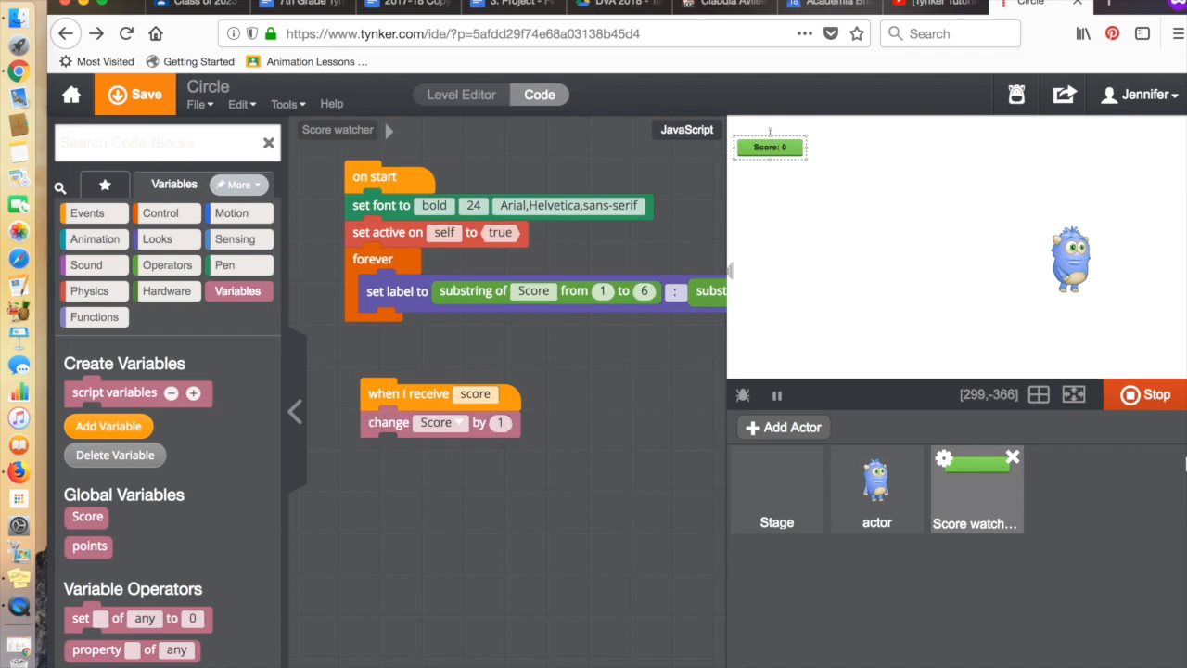
{"action": "left_click", "coordinate": [1151, 394]}
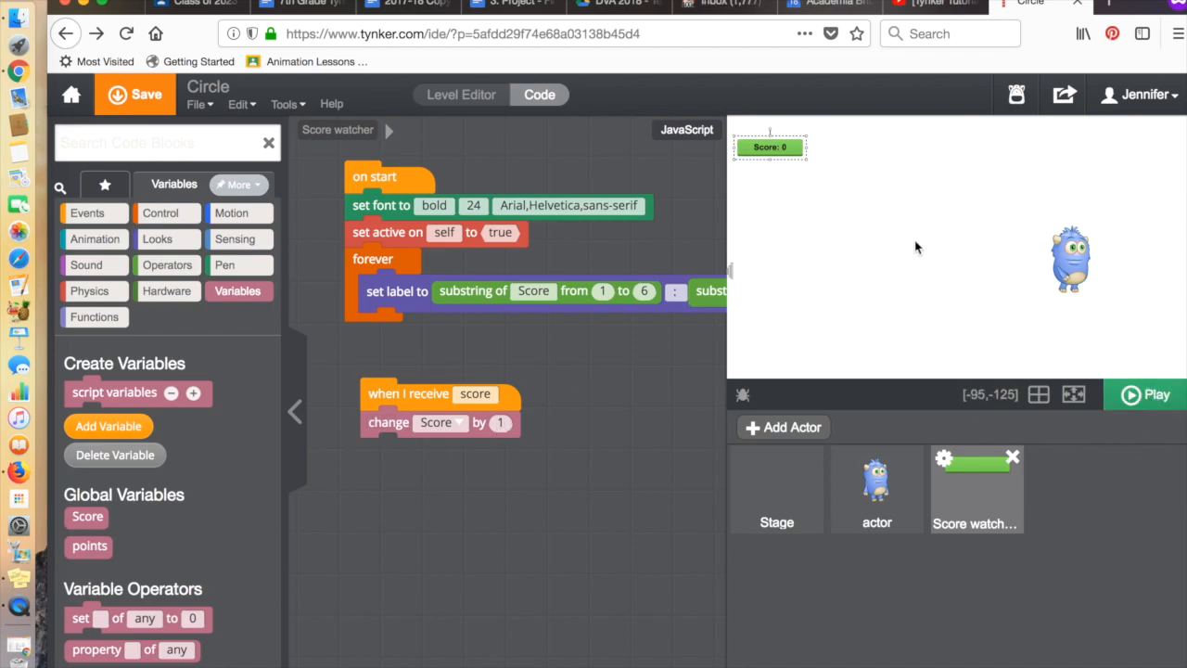
{"action": "left_click", "coordinate": [1152, 394]}
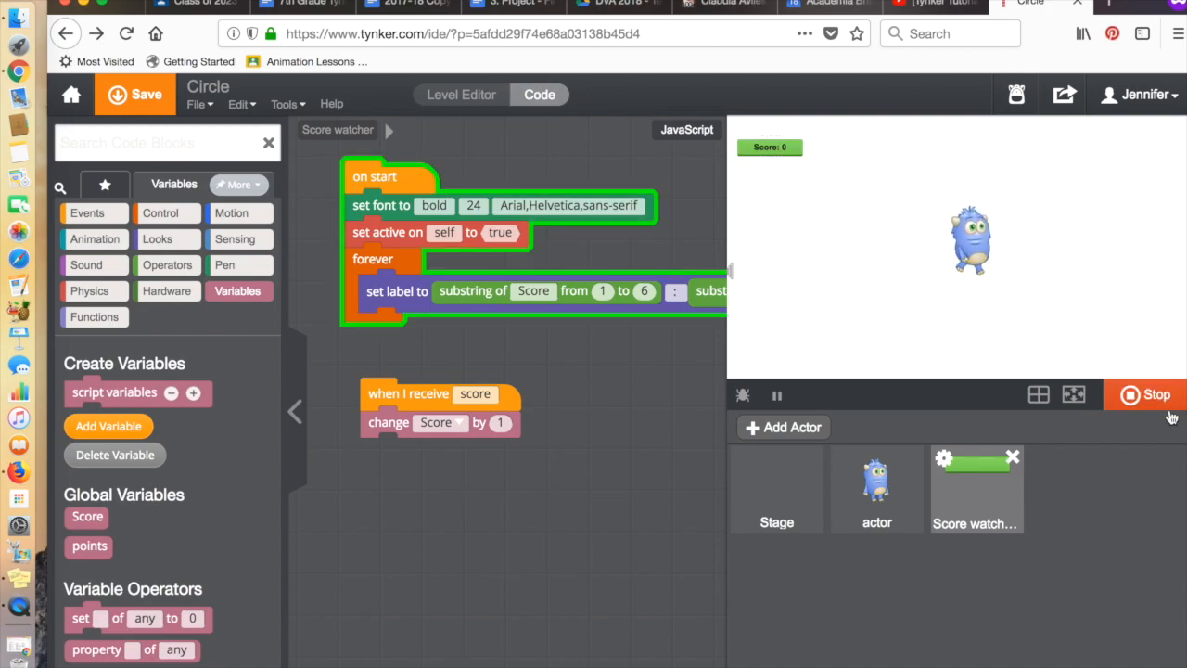
{"action": "left_click", "coordinate": [1145, 394]}
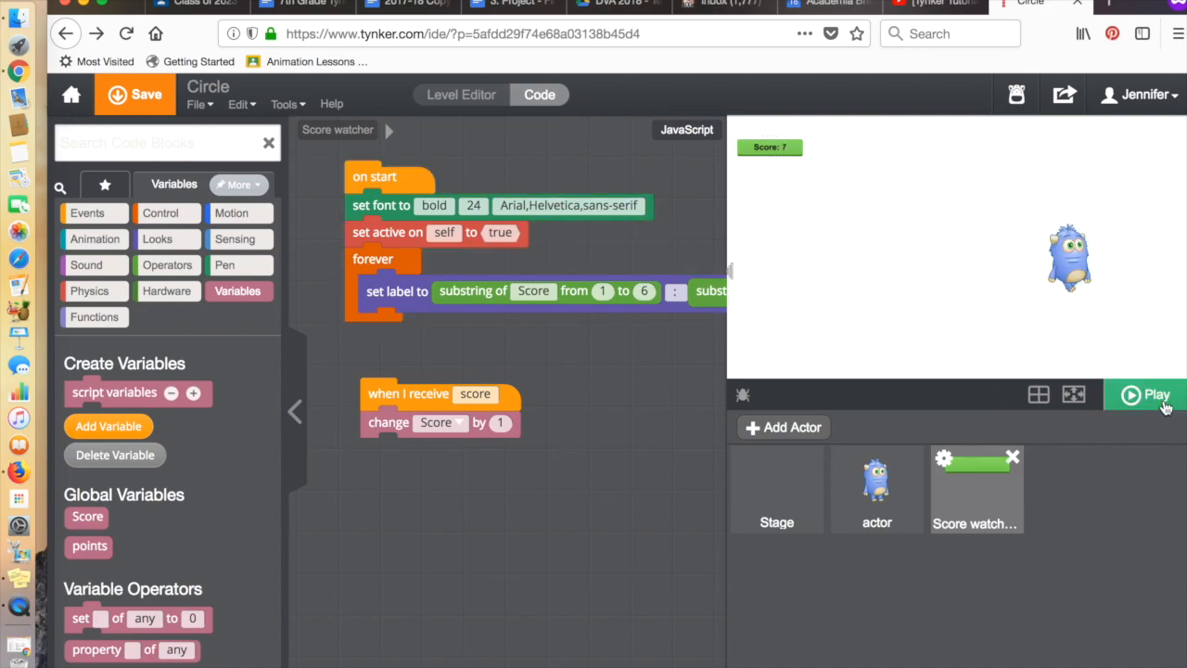